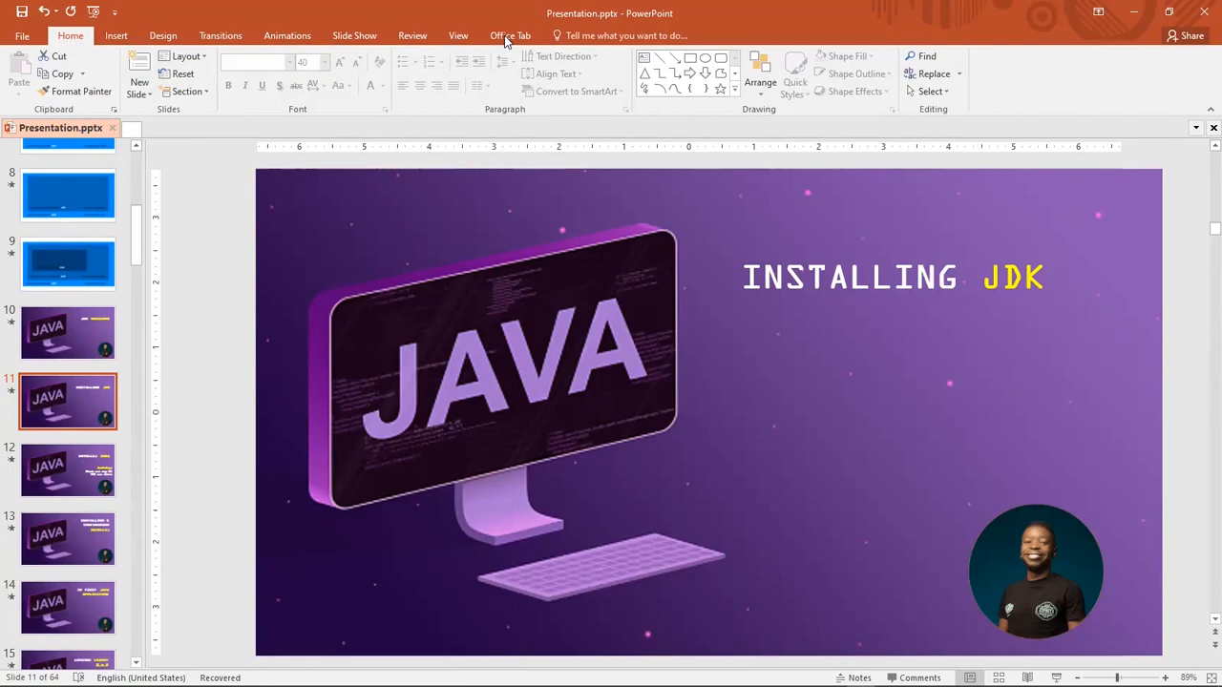
pyautogui.moveTo(227, 225)
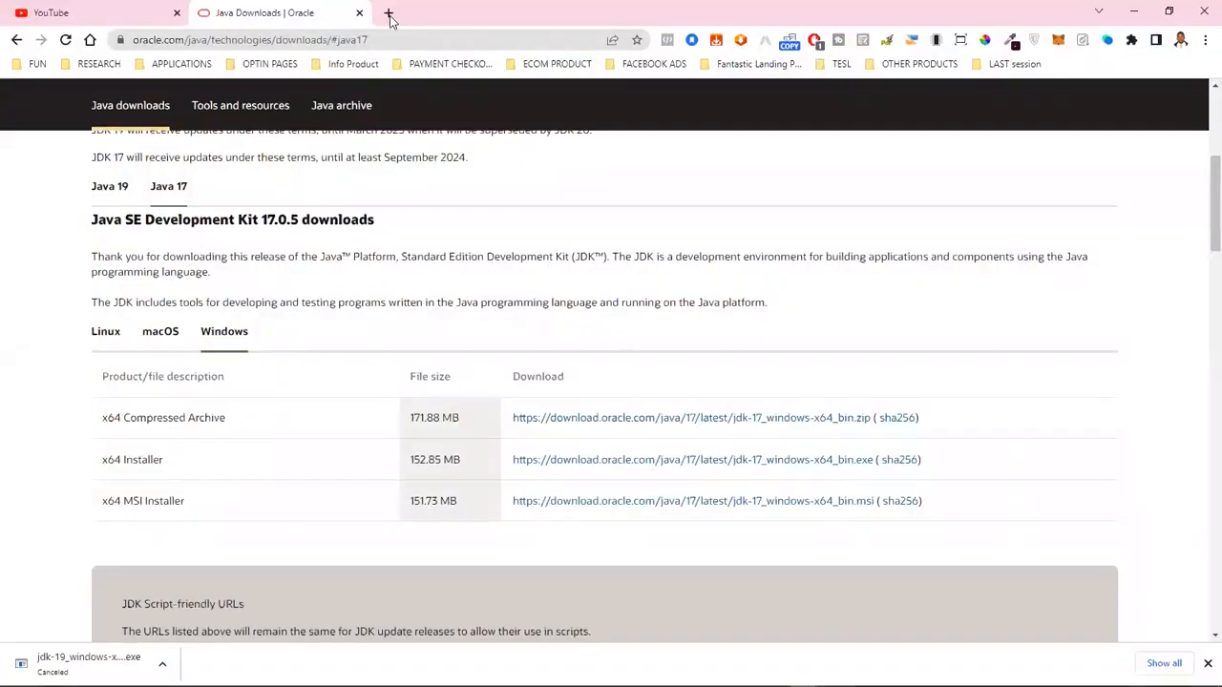
# Step: Open a new Chrome tab beside the Oracle JDK page to search for IntelliJ IDEA
pyautogui.click(388, 17)
pyautogui.write('download intelli')
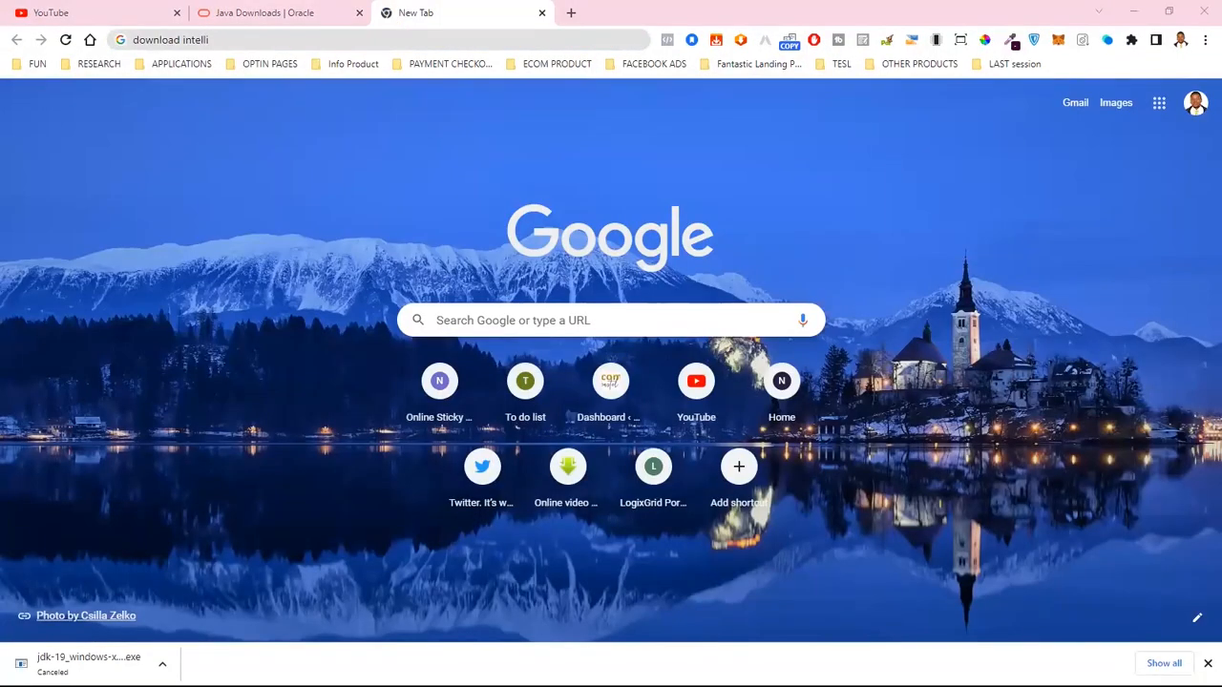